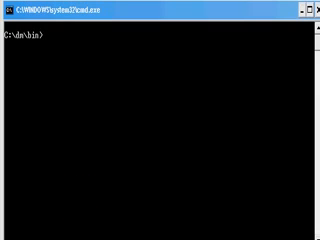
{"action": "type", "text": "d"}
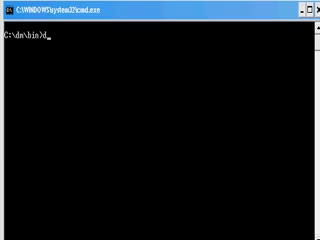
{"action": "type", "text": "mc"}
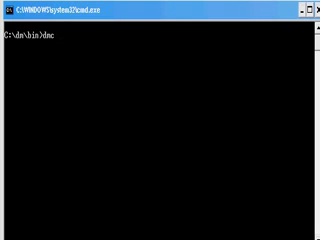
{"action": "type", "text": "str?"}
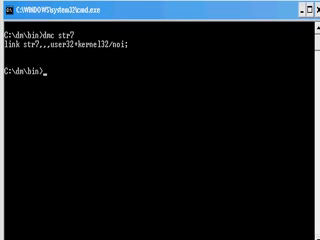
{"action": "type", "text": "dmc str7"}
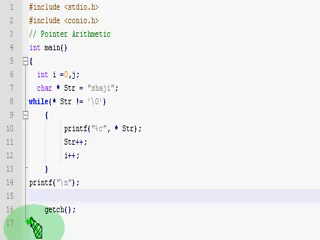
{"action": "type", "text": "Str = Str - i;"}
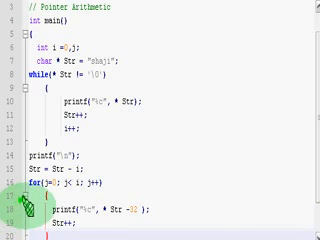
{"action": "scroll", "scroll_direction": "down", "scroll_amount": 3}
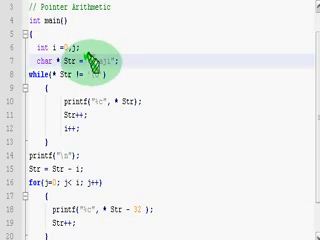
{"action": "scroll", "scroll_direction": "down", "scroll_amount": 3}
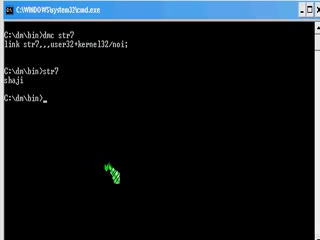
{"action": "type", "text": "dmc str7"}
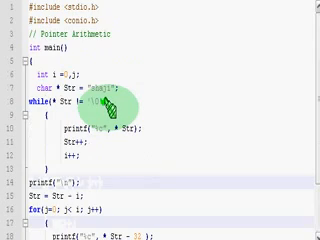
{"action": "scroll", "scroll_direction": "down", "scroll_amount": 3}
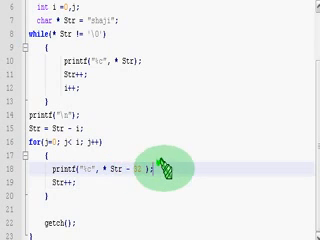
{"action": "scroll", "scroll_direction": "down", "scroll_amount": 3}
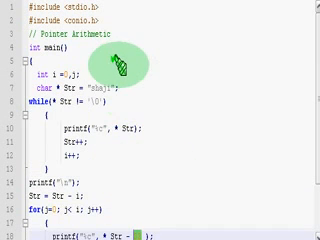
{"action": "scroll", "scroll_direction": "down", "scroll_amount": 3}
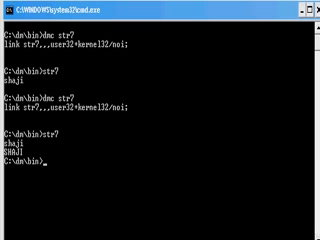
{"action": "type", "text": "dmc str7"}
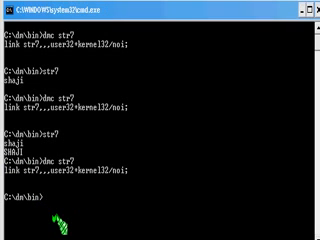
{"action": "type", "text": "str7"}
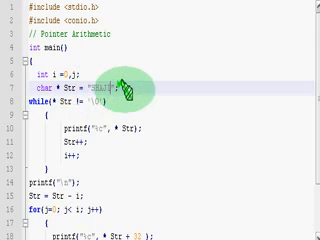
{"action": "scroll", "scroll_direction": "down", "scroll_amount": 3}
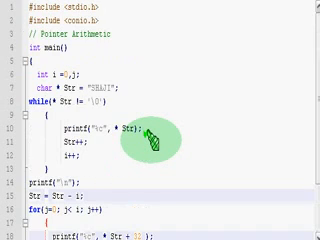
{"action": "scroll", "scroll_direction": "down", "scroll_amount": 3}
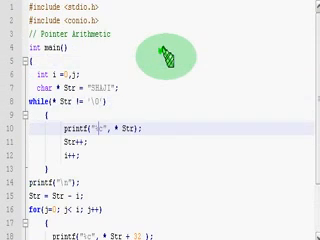
{"action": "scroll", "scroll_direction": "down", "scroll_amount": 3}
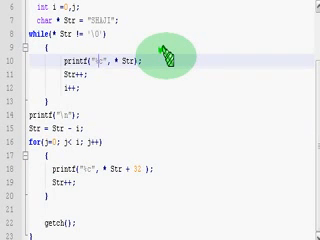